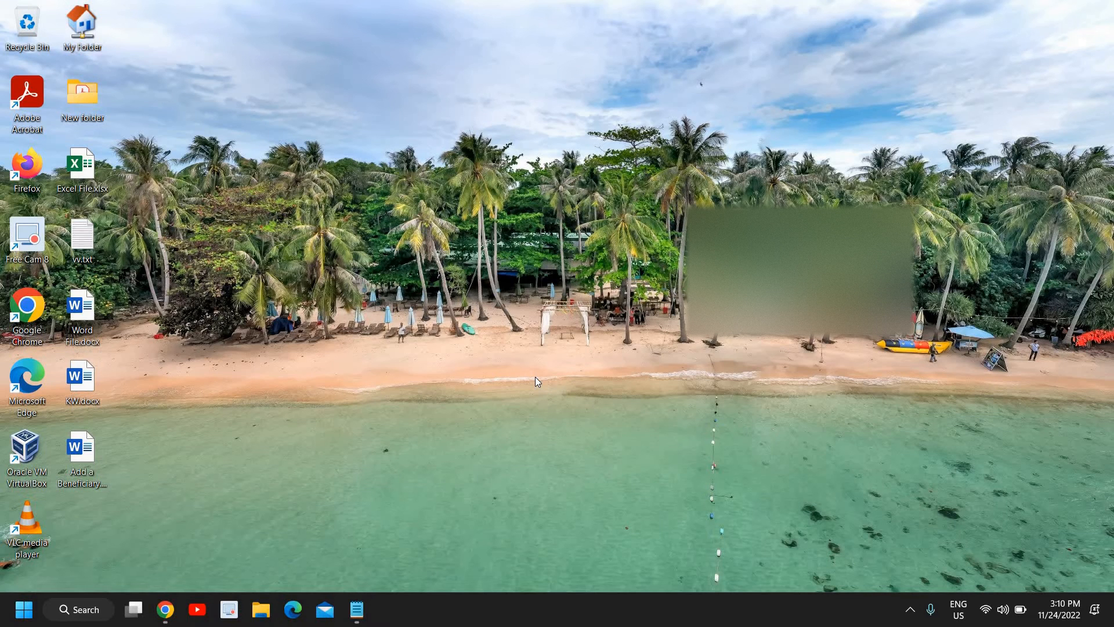
mouse_move(165, 610)
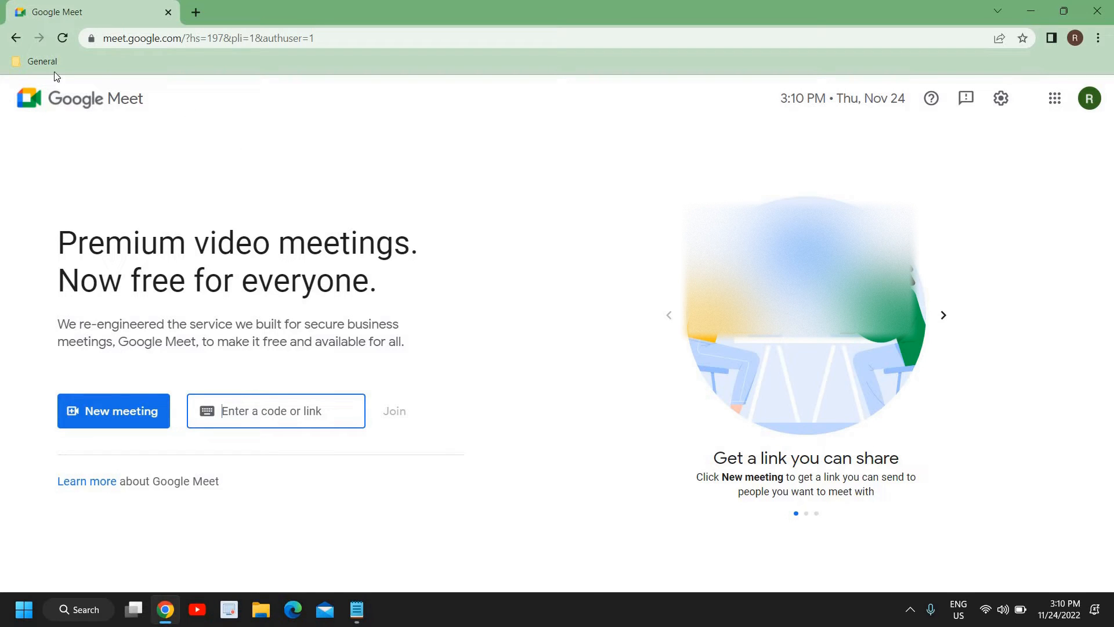
- Navigate Chrome to the Google home page at google.com
left_click(206, 37)
type("google.com")
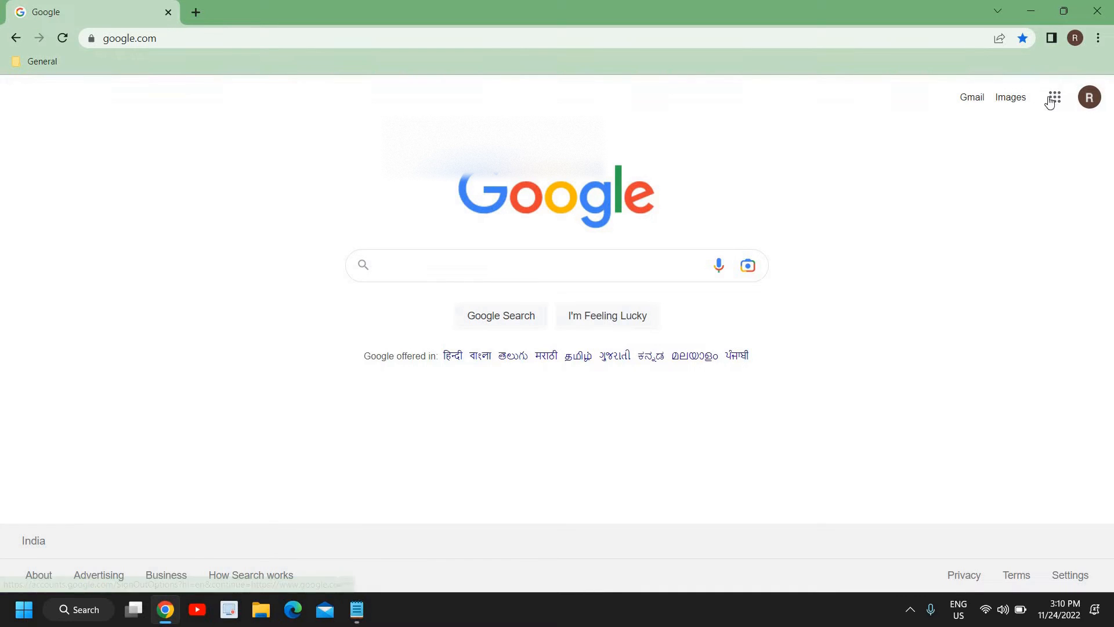
mouse_move(679, 115)
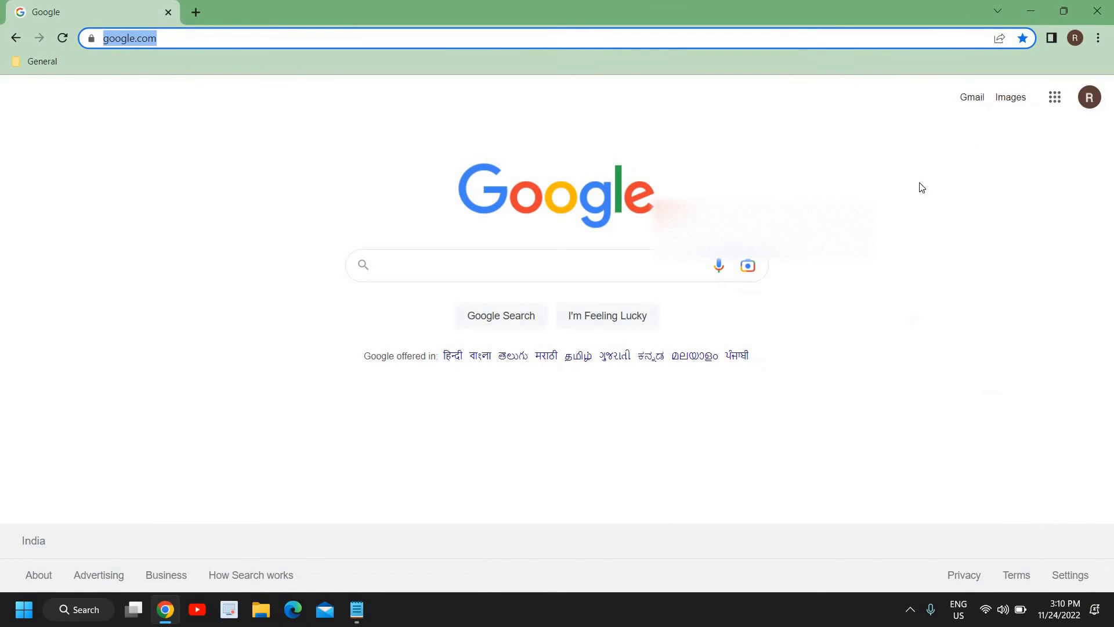
mouse_move(1046, 123)
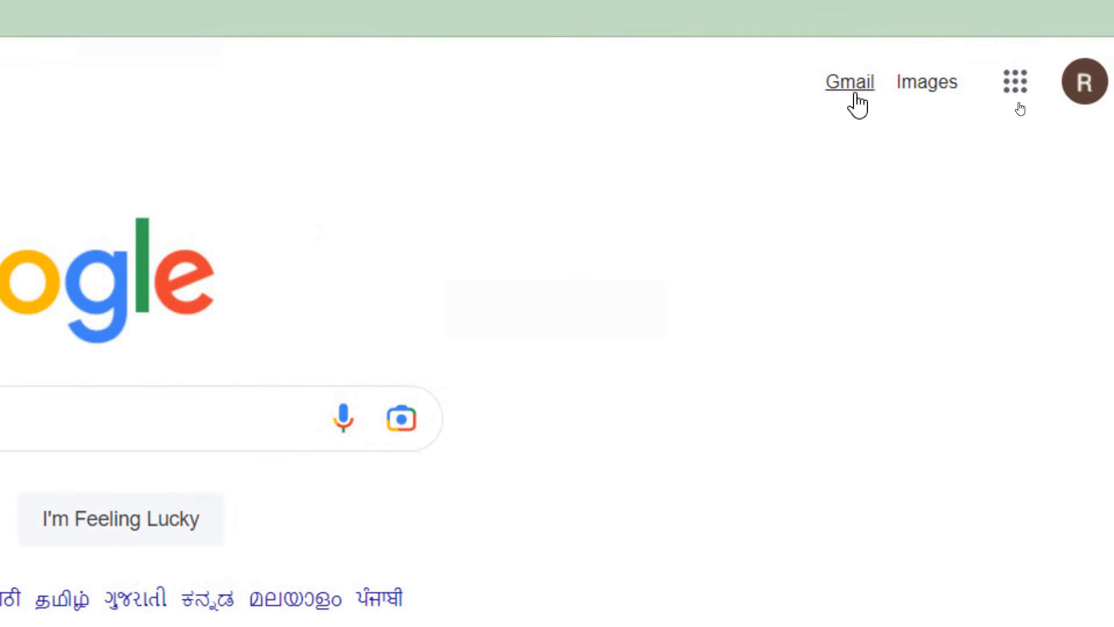
mouse_move(1015, 80)
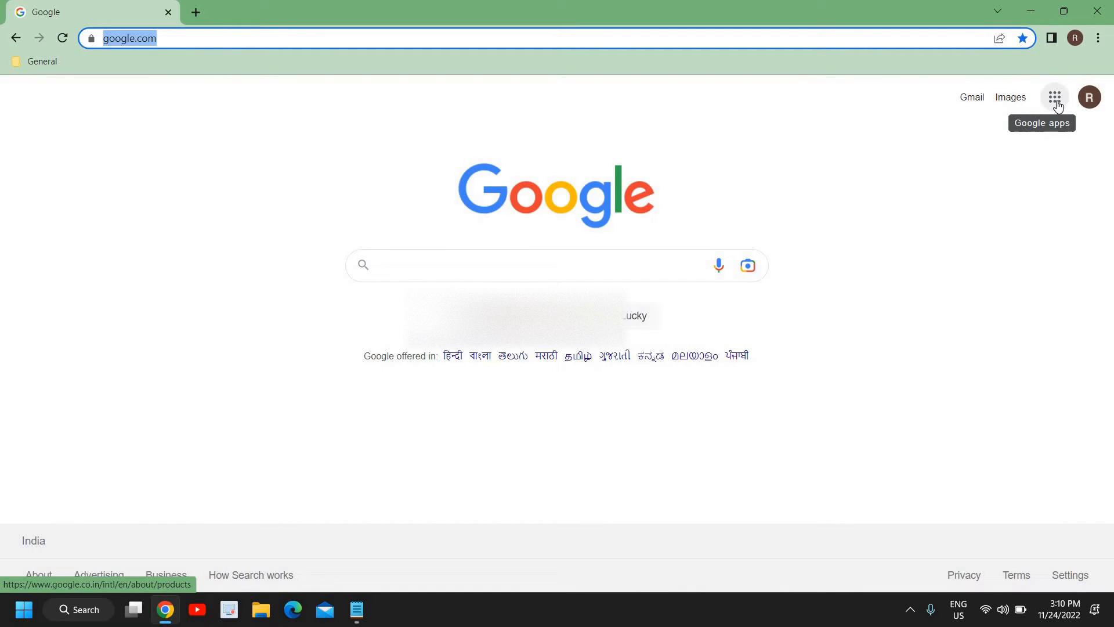
- Show the Google apps grid listing Account, Gmail, Meet, Drive and others
left_click(1055, 98)
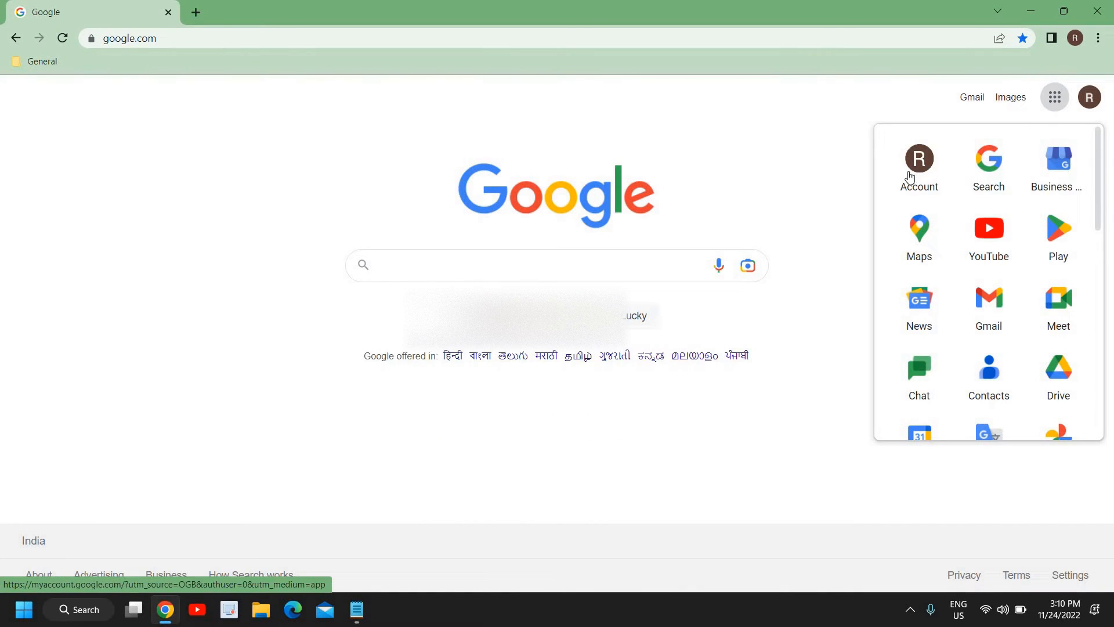
mouse_move(919, 235)
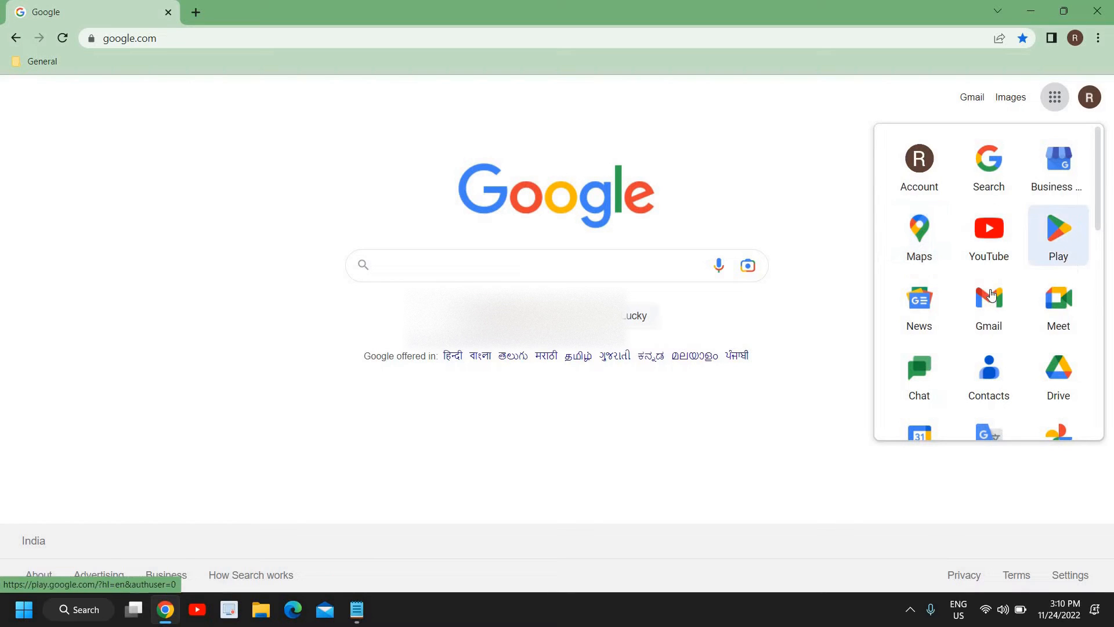
mouse_move(1059, 305)
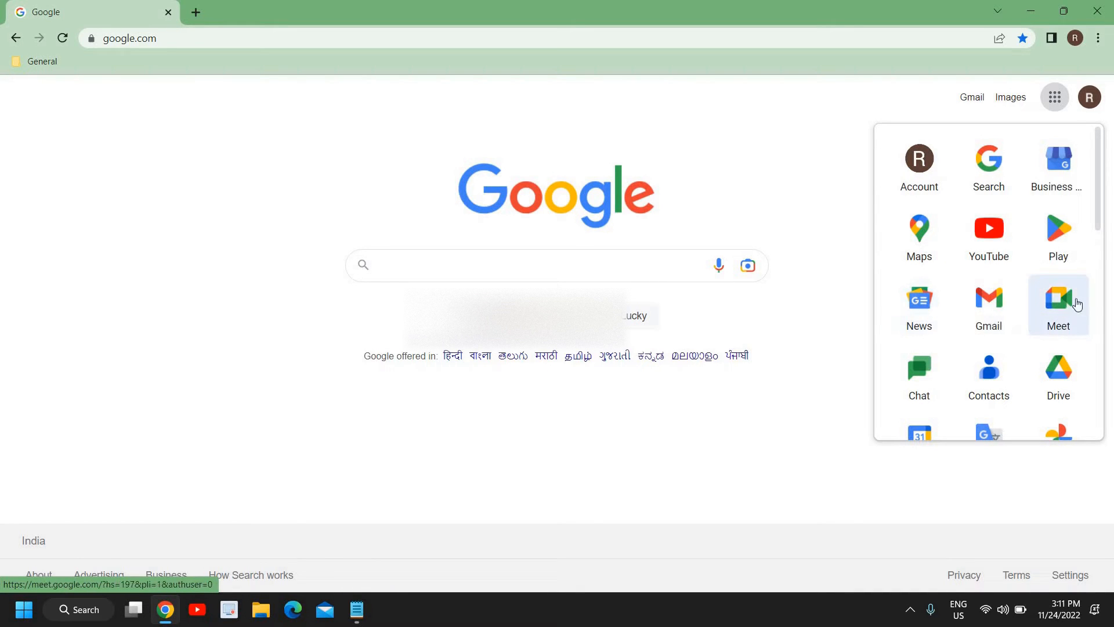
mouse_move(1058, 235)
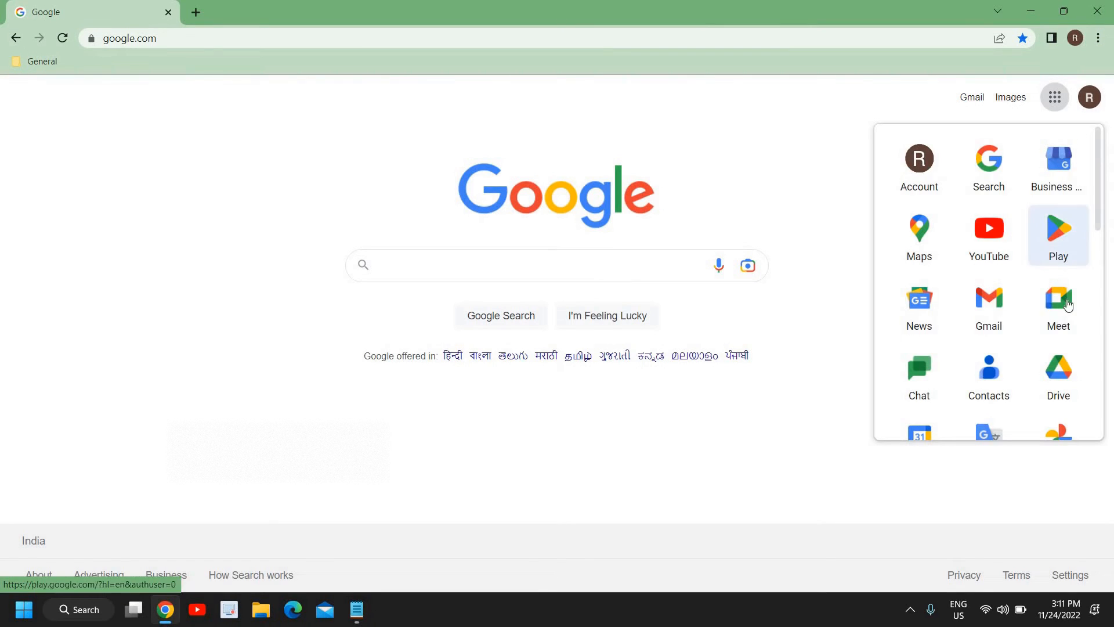
- Launch Google Meet from the apps grid and focus the meeting code field
left_click(1059, 298)
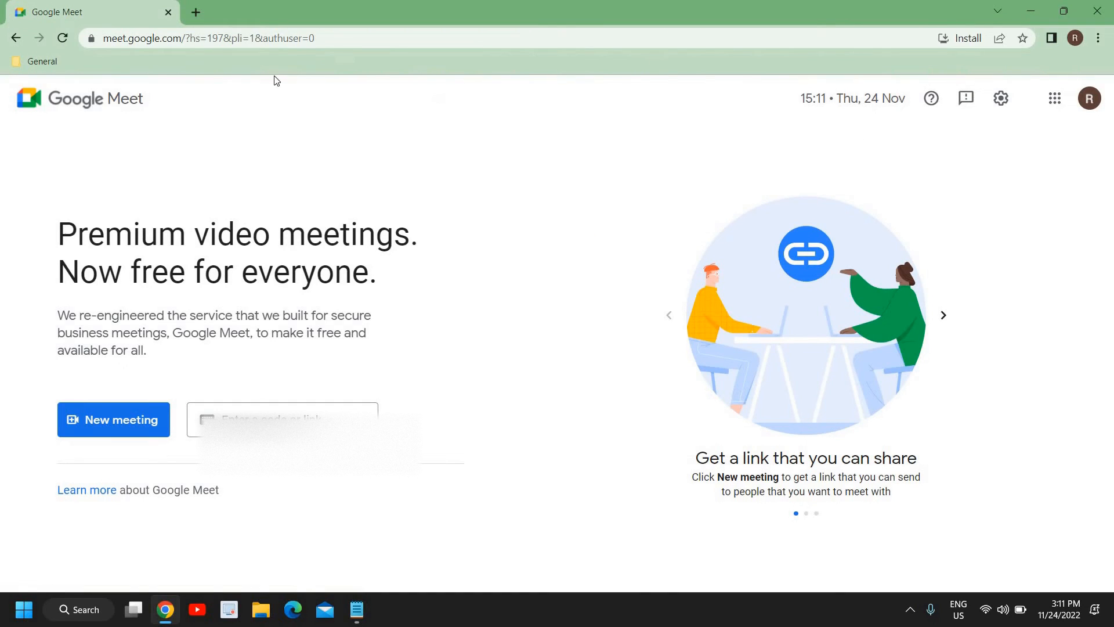
mouse_move(236, 266)
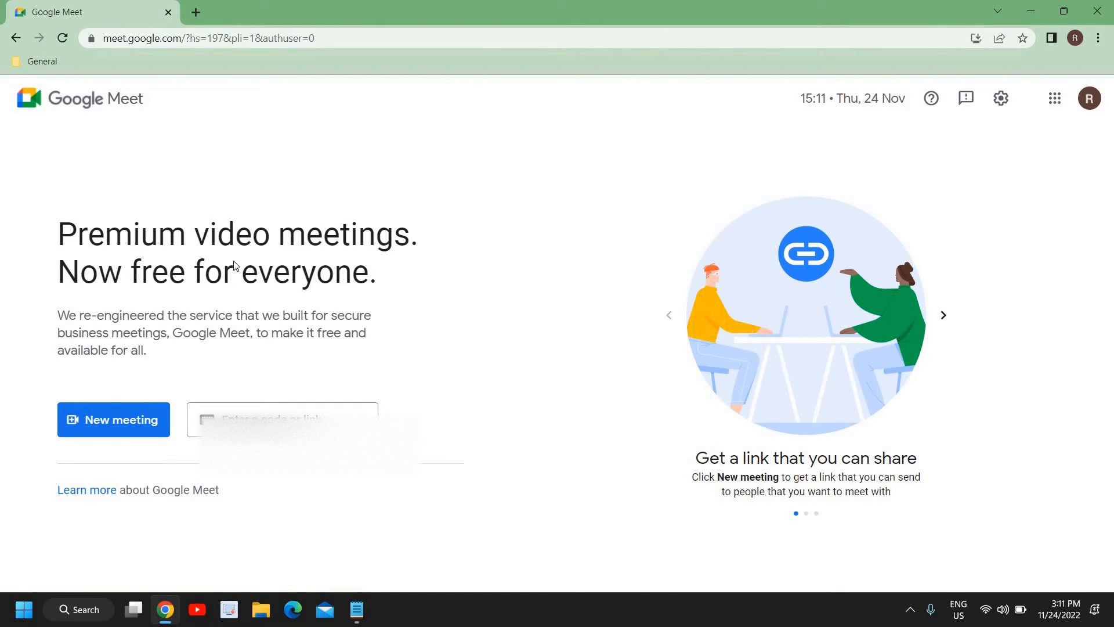
mouse_move(245, 285)
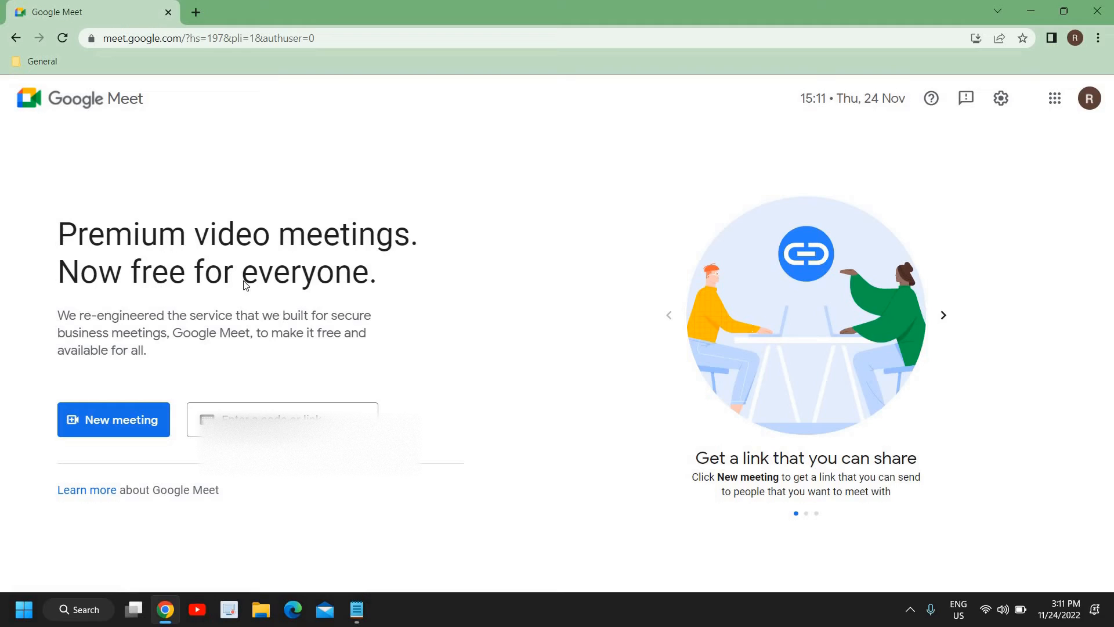
mouse_move(476, 412)
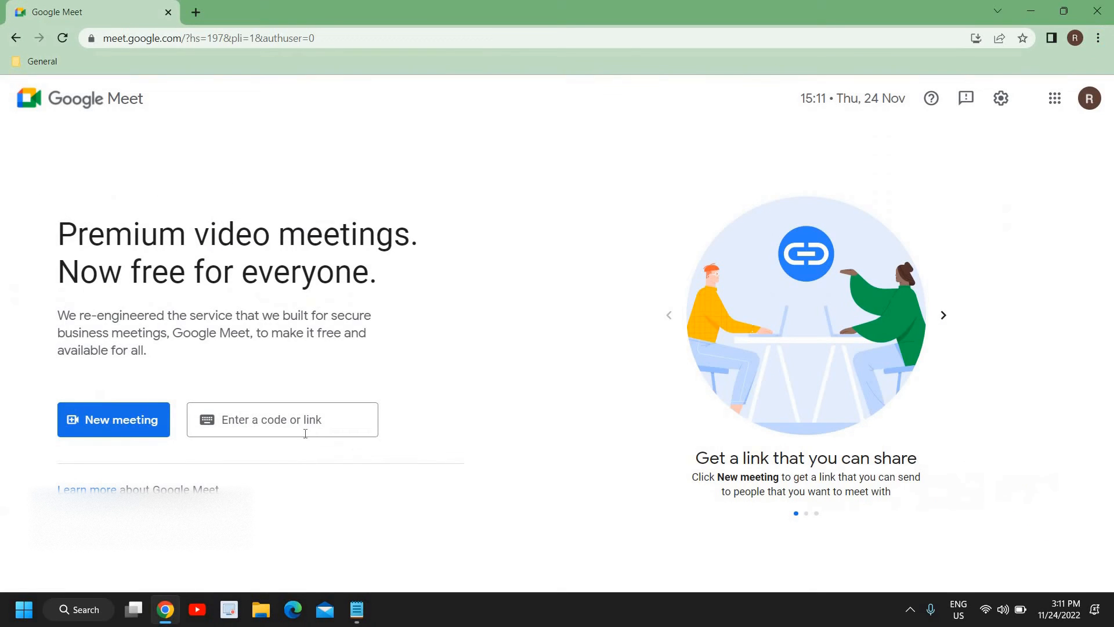
left_click(281, 419)
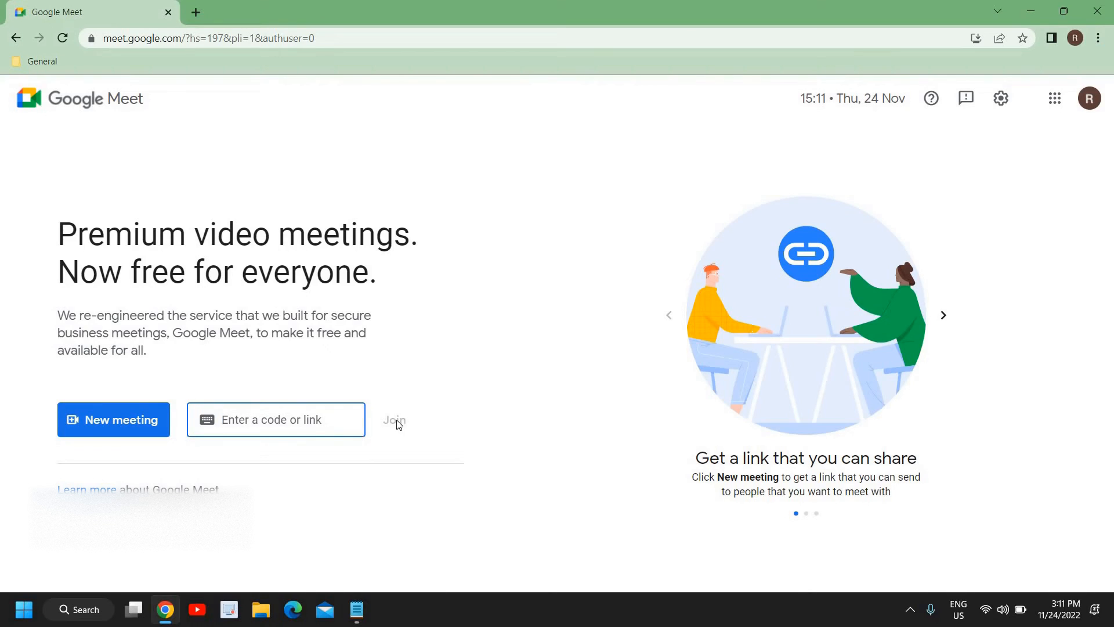
mouse_move(150, 420)
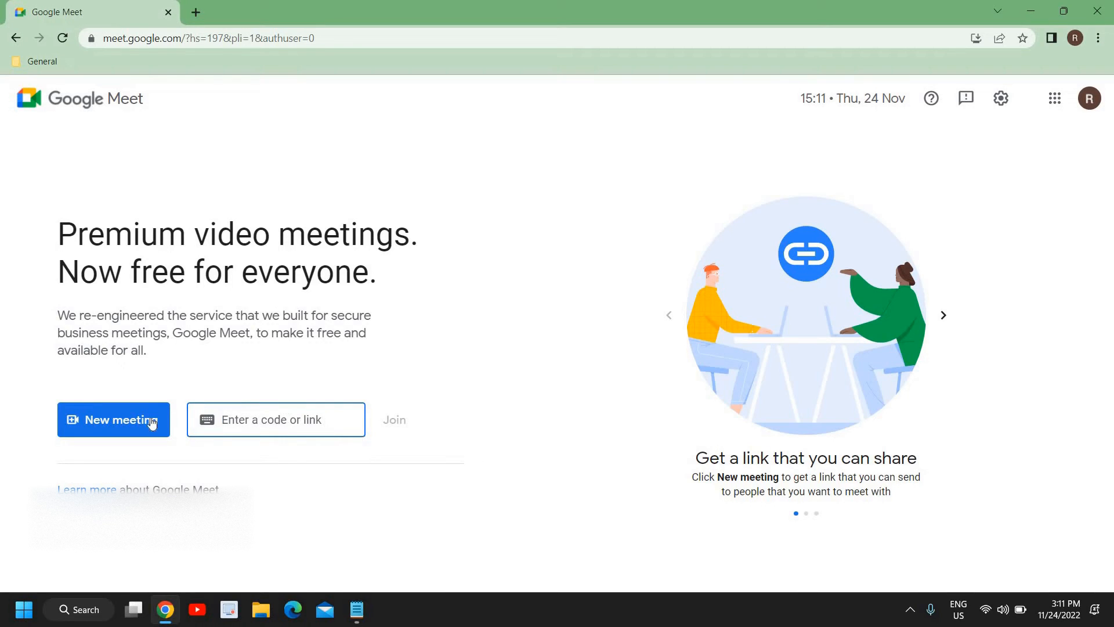
mouse_move(125, 425)
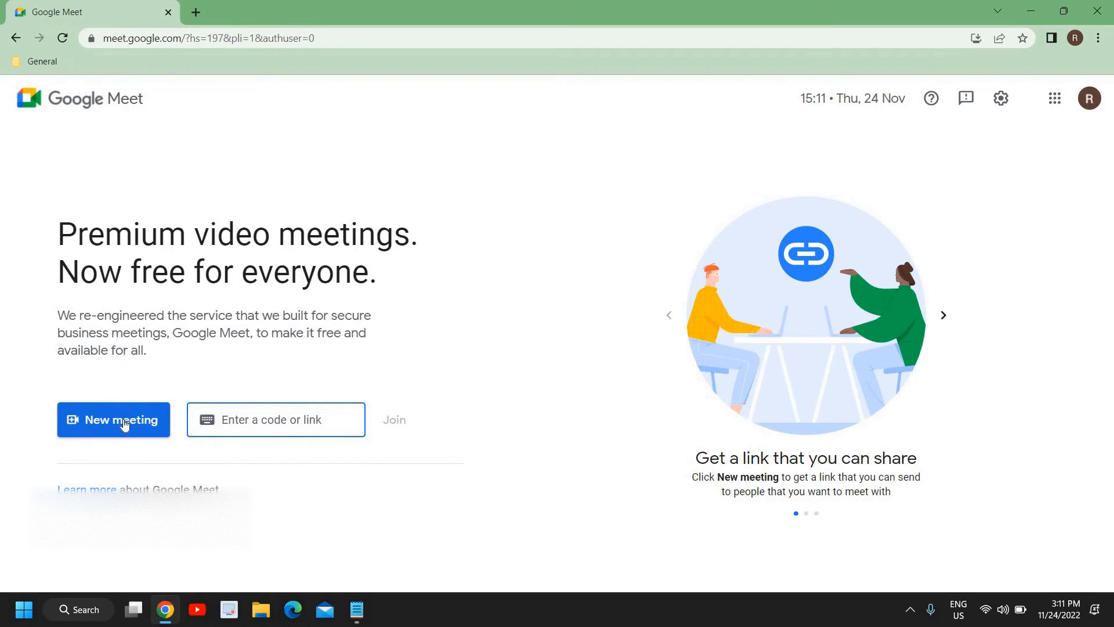
- Start an instant meeting from New meeting and wait for it to join with a shareable link
left_click(113, 419)
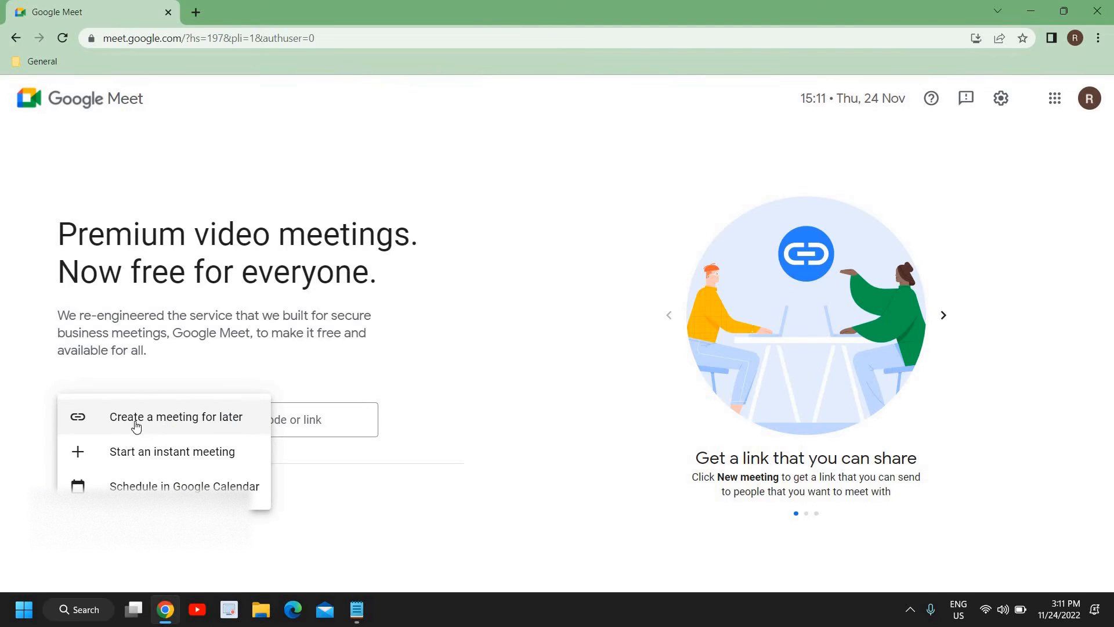
mouse_move(214, 423)
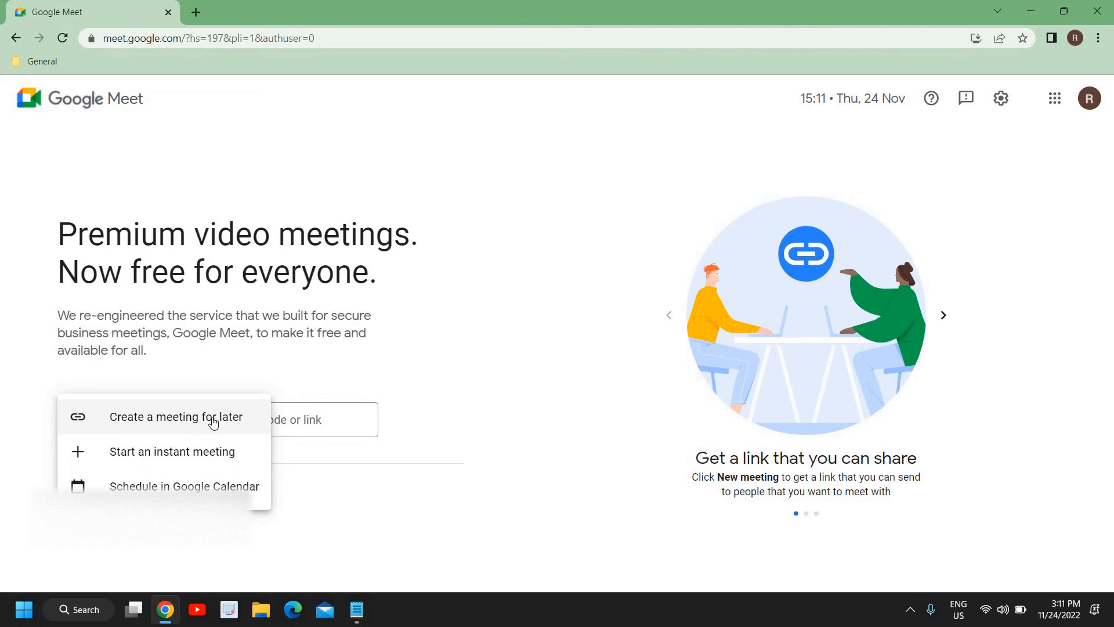
mouse_move(156, 460)
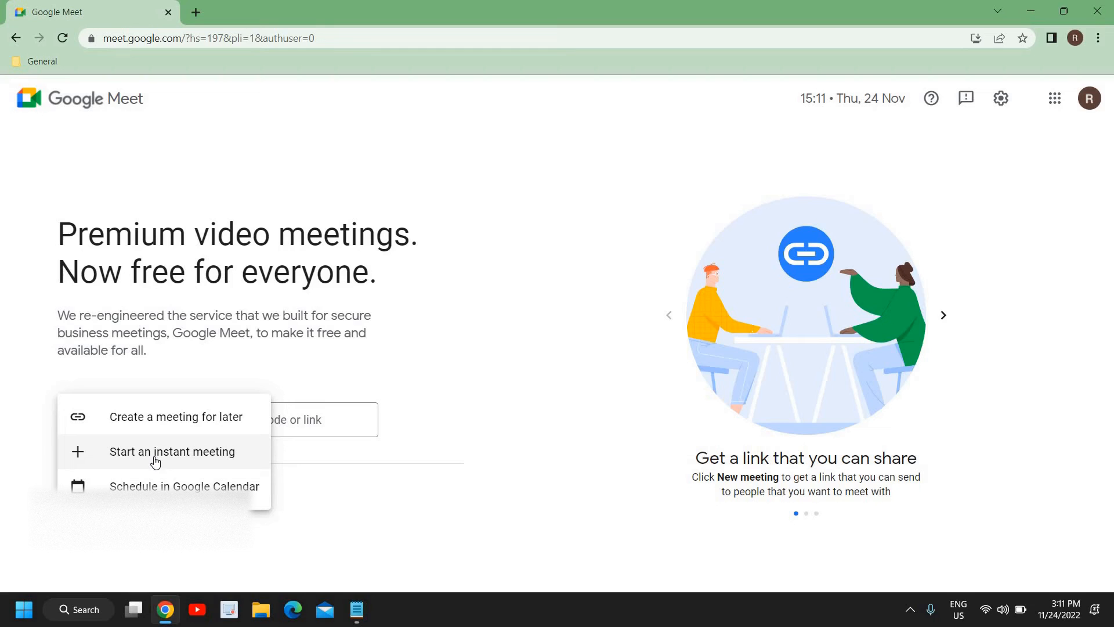
mouse_move(166, 460)
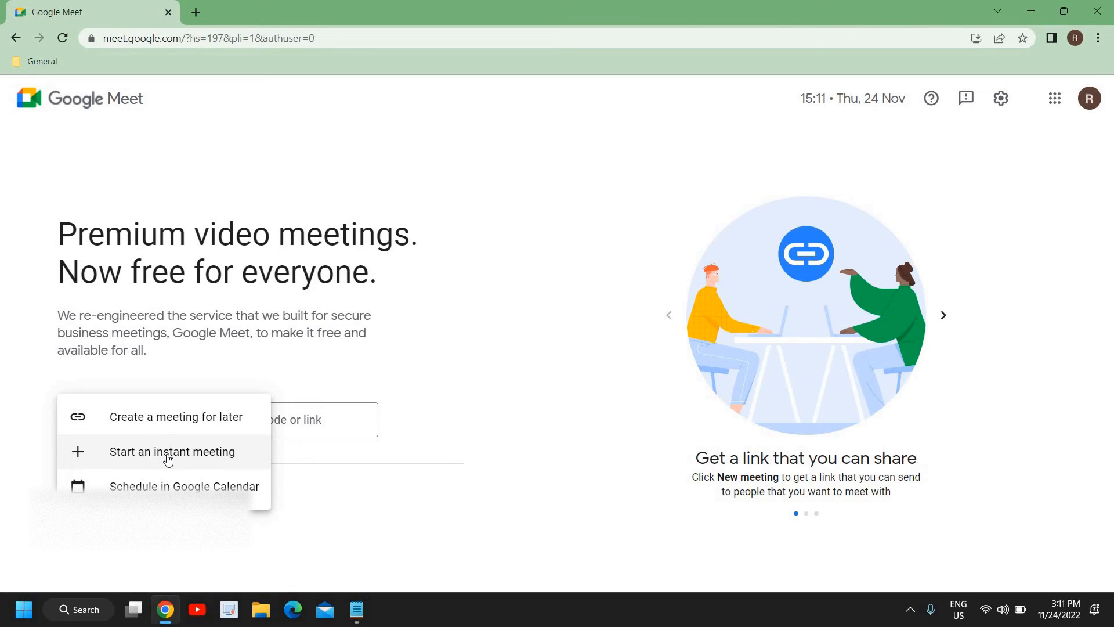
left_click(172, 452)
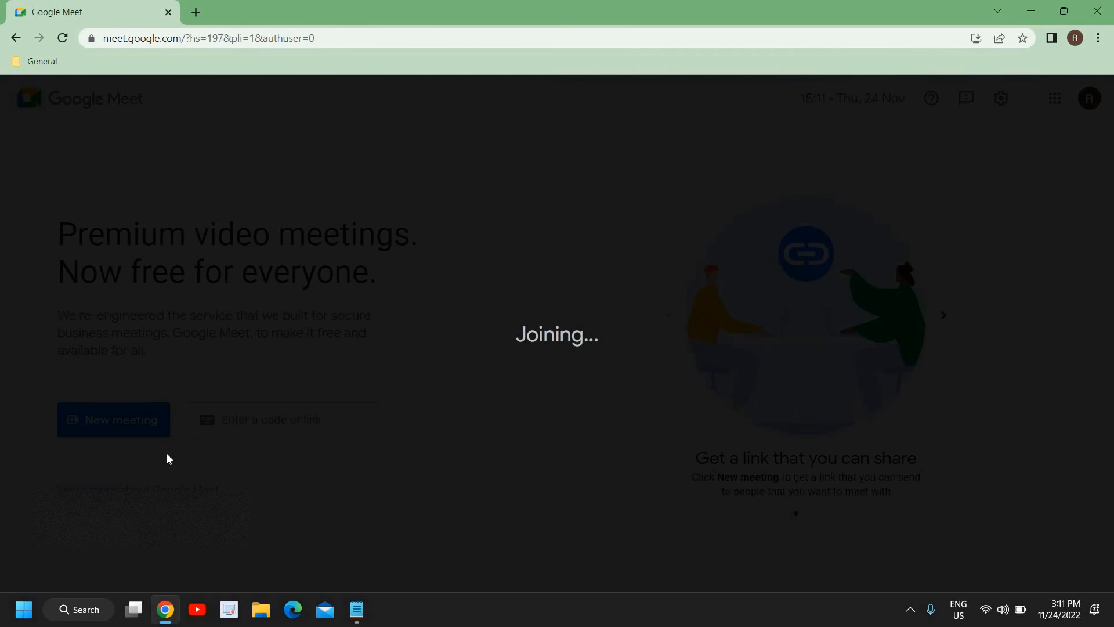
left_click(112, 419)
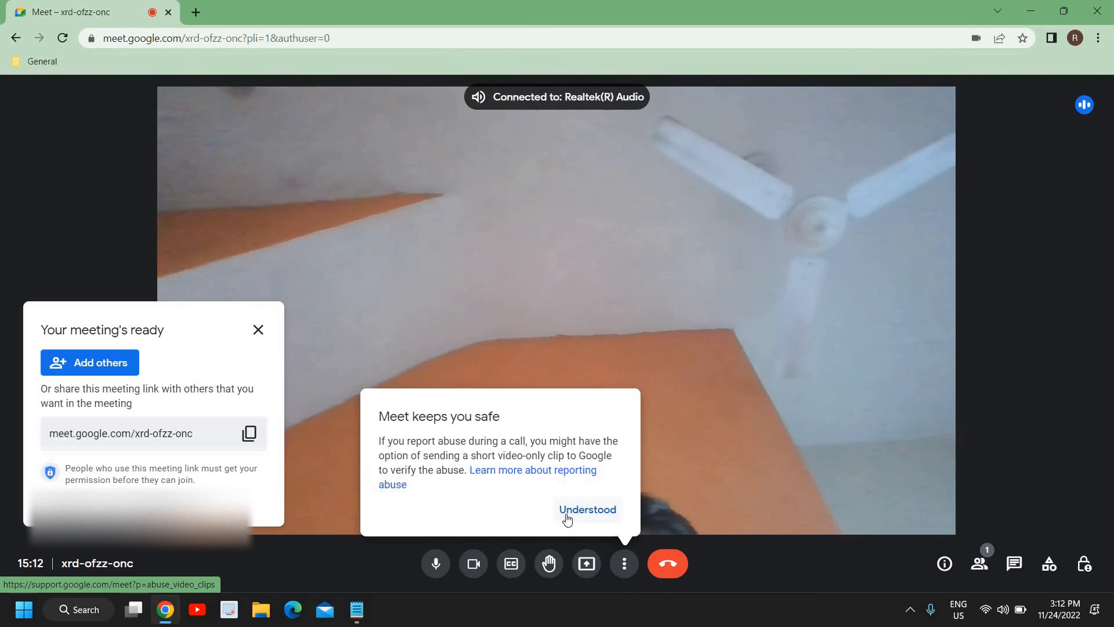
- Dismiss the 'Meet keeps you safe' notice and close the 'Your meeting's ready' link panel
left_click(588, 510)
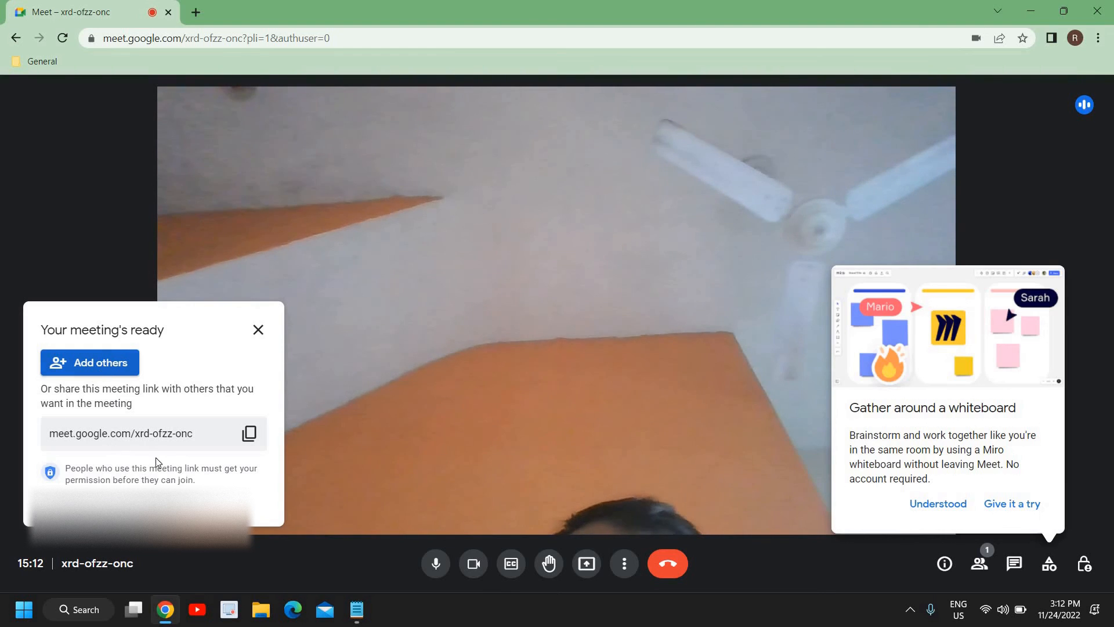
mouse_move(250, 433)
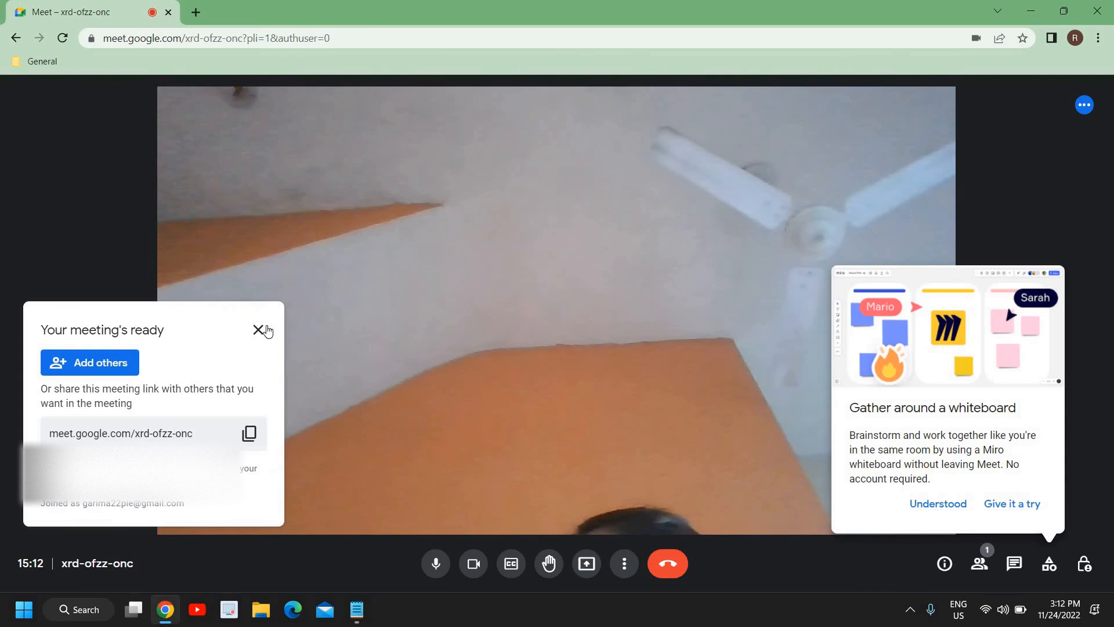
left_click(259, 331)
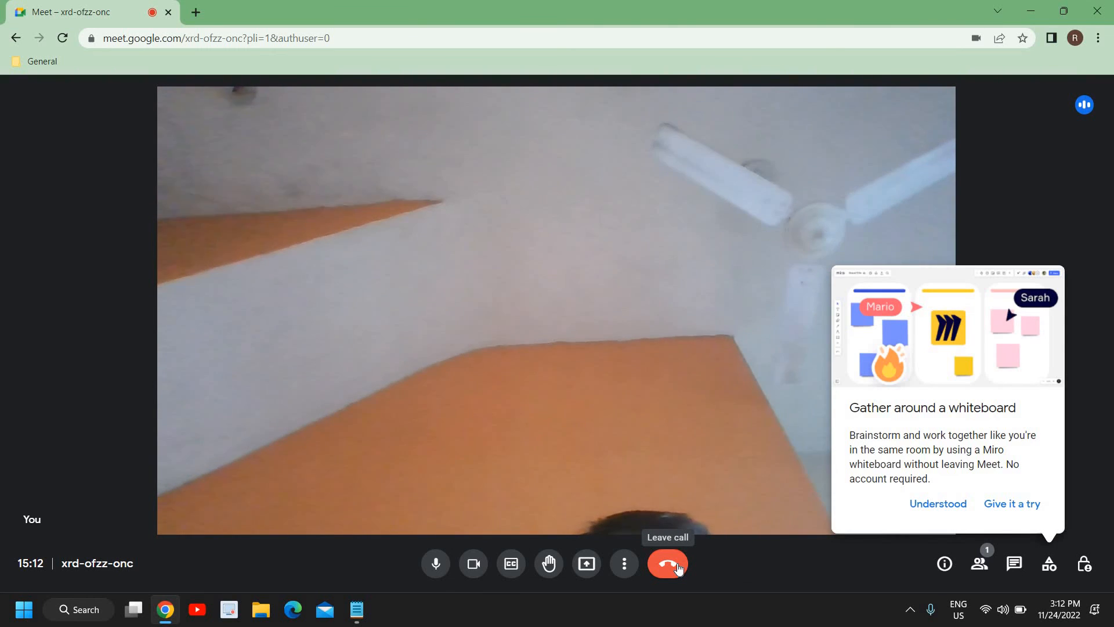
- Leave the call with the red Leave button, reaching the 'You've left the meeting' page
left_click(667, 563)
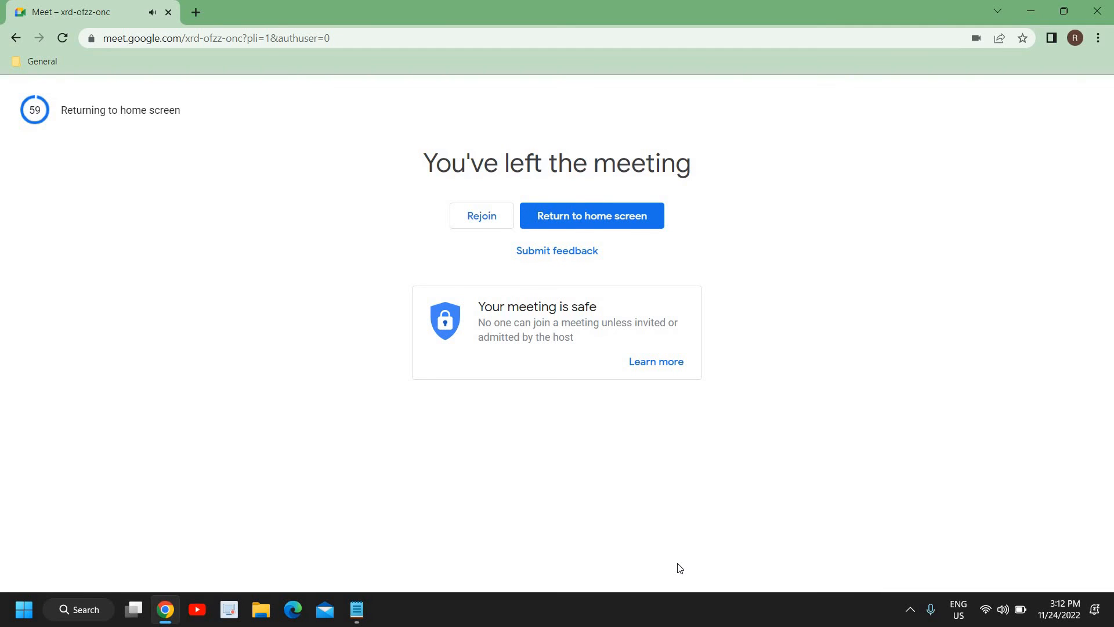